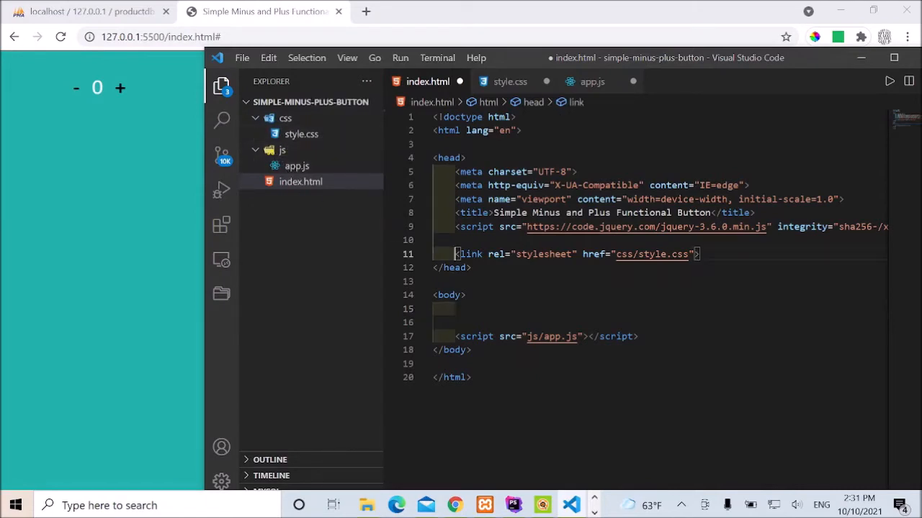
Step: Review the app.js script line, style.css and app.js before returning to index.html
triple_click(576, 254)
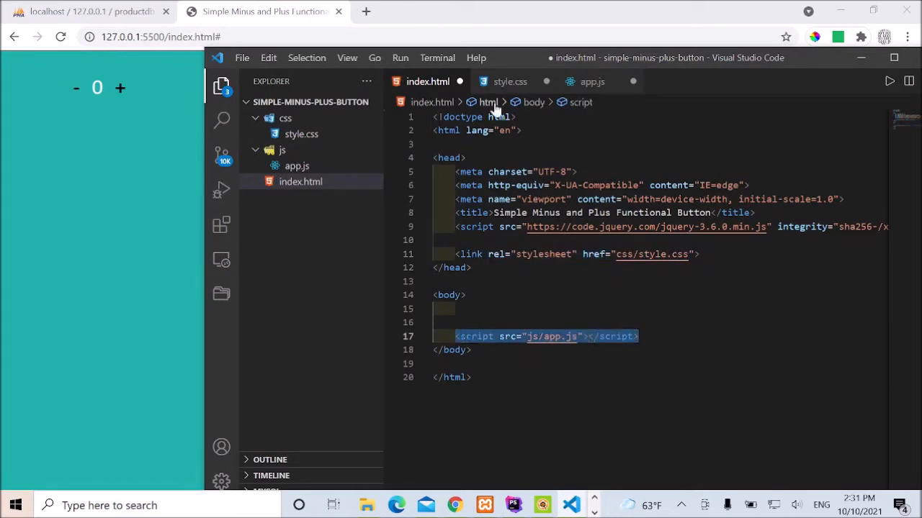
click(510, 81)
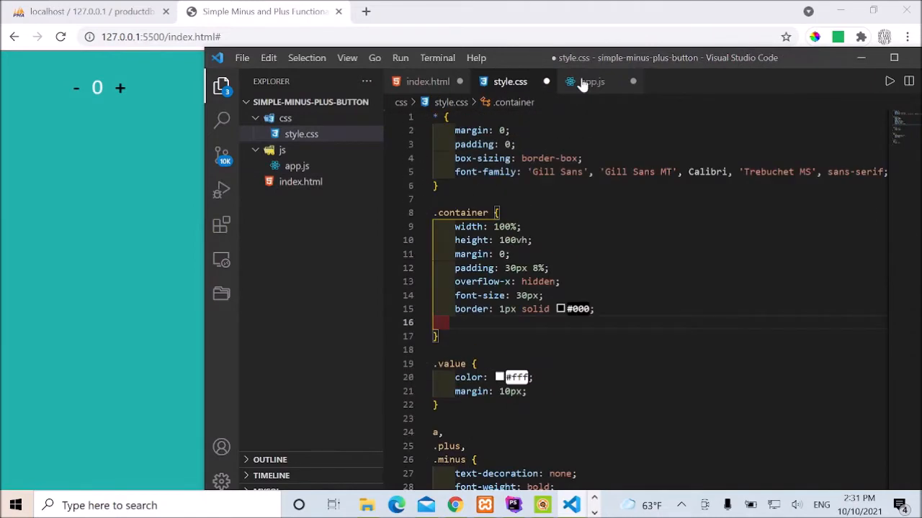
click(593, 81)
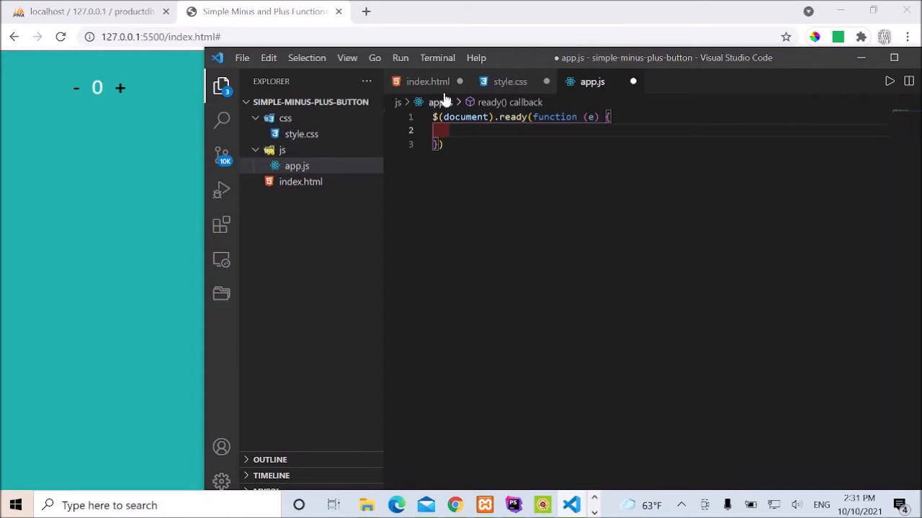
click(428, 81)
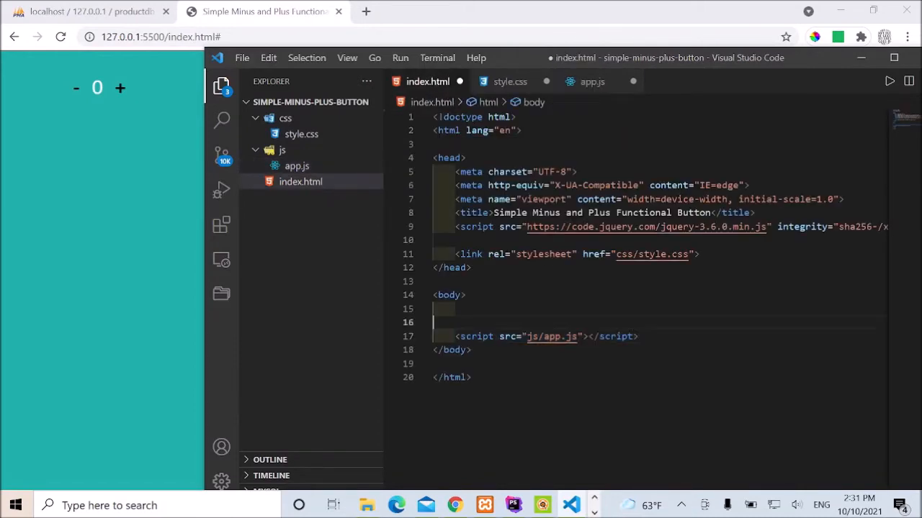
Step: Expand .container and add a '-' link with id 'minus', a 0 value span, and a '+' link
text(.con)
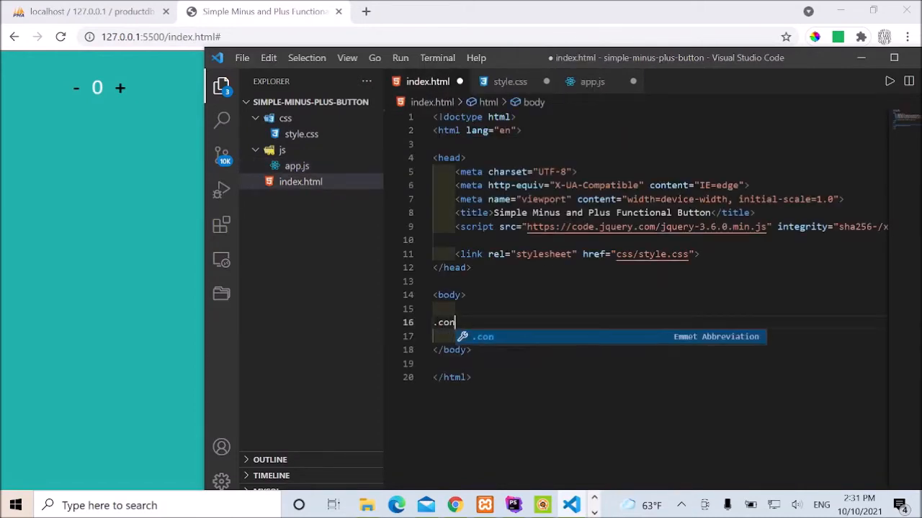
key(Tab)
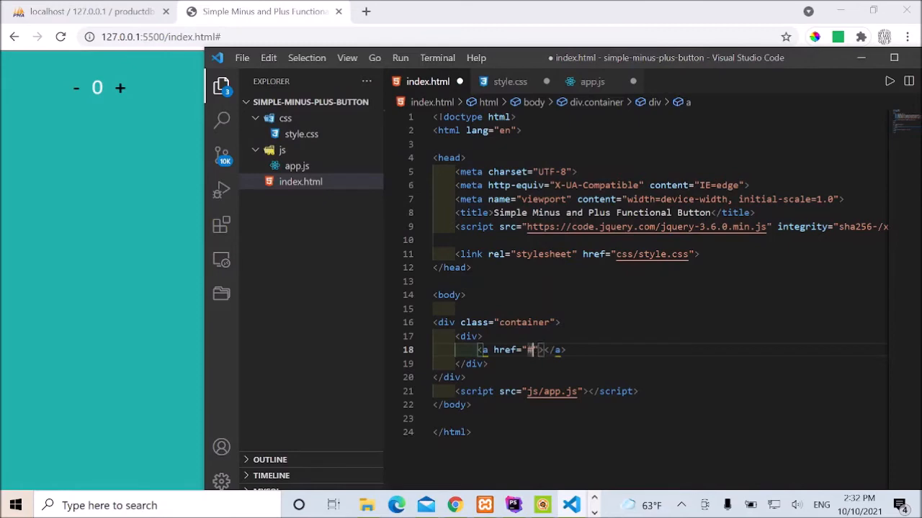
text(-)
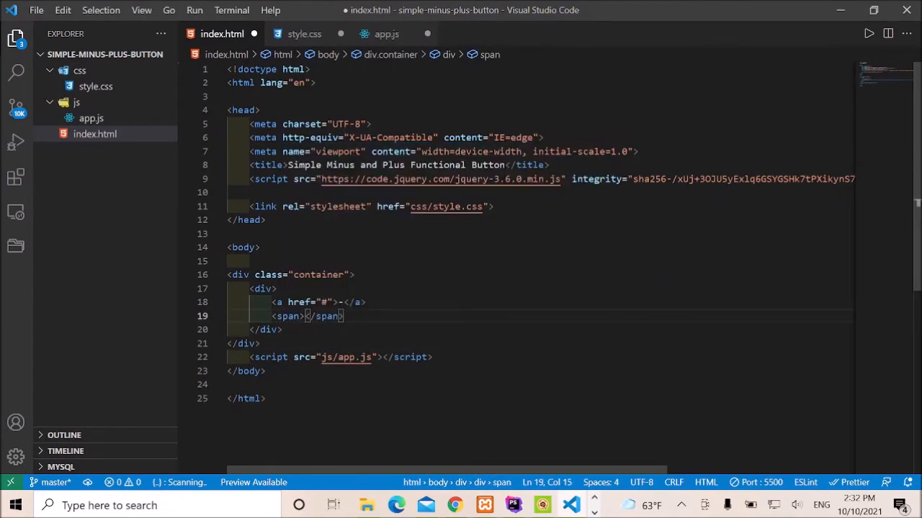
text(00)
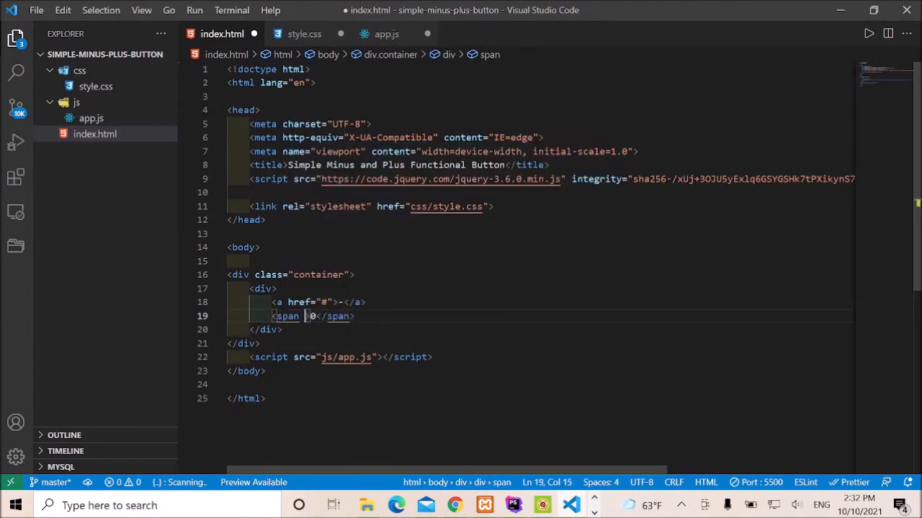
text(class="value")
text(<a href=""></a>)
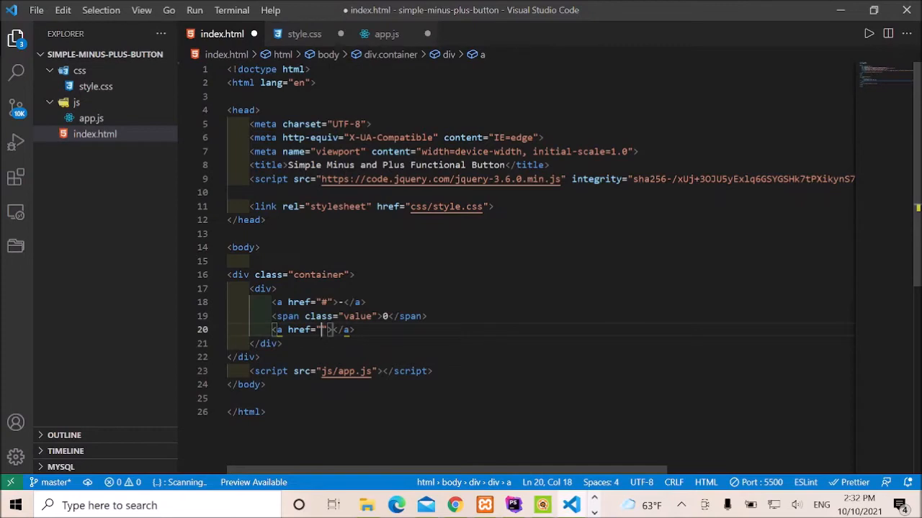
text(#)
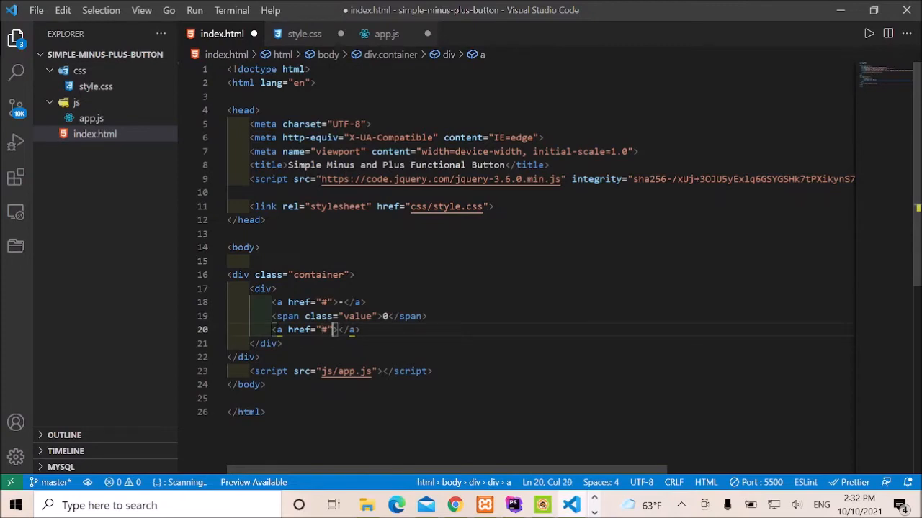
text(+)
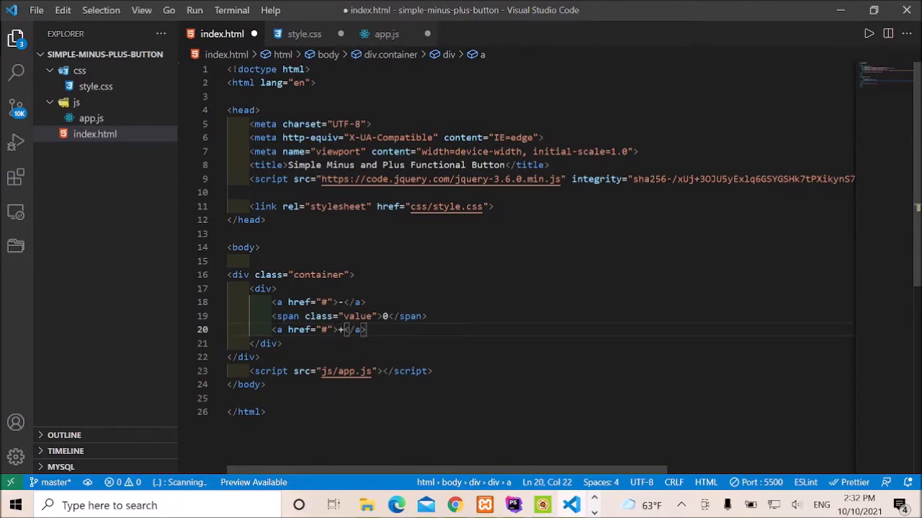
text(i)
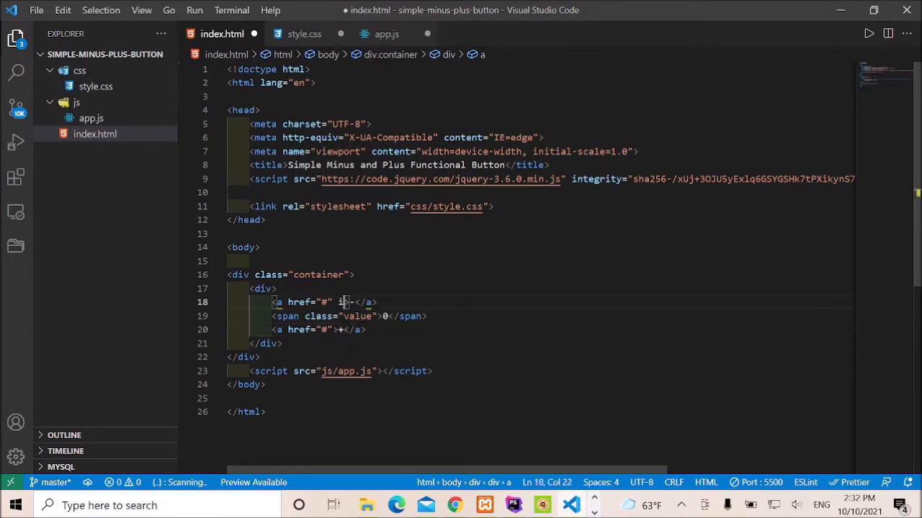
text(d=)
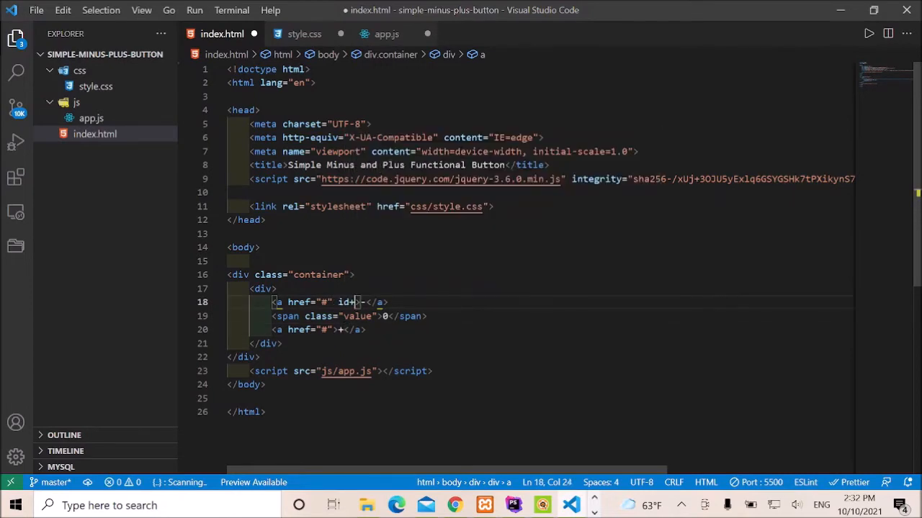
text(minus")
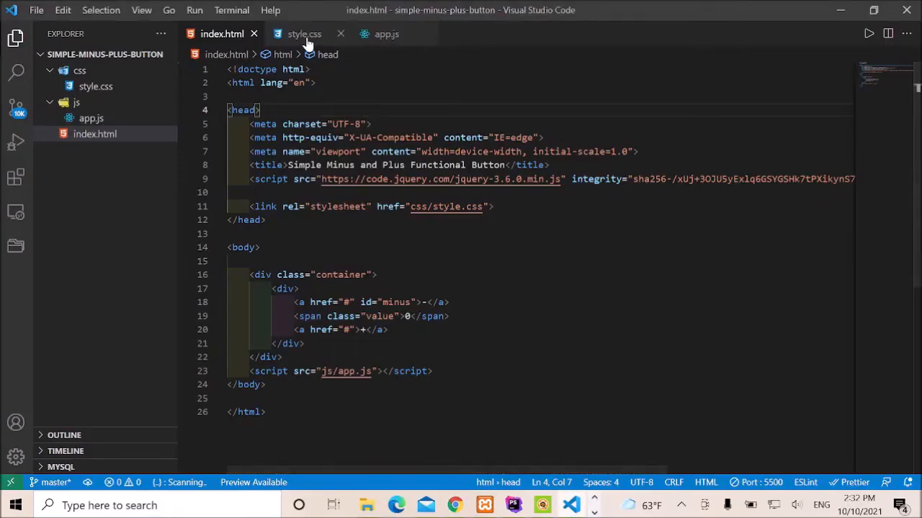
Step: Add background: lightseagreen to the .container rule in style.css
click(304, 34)
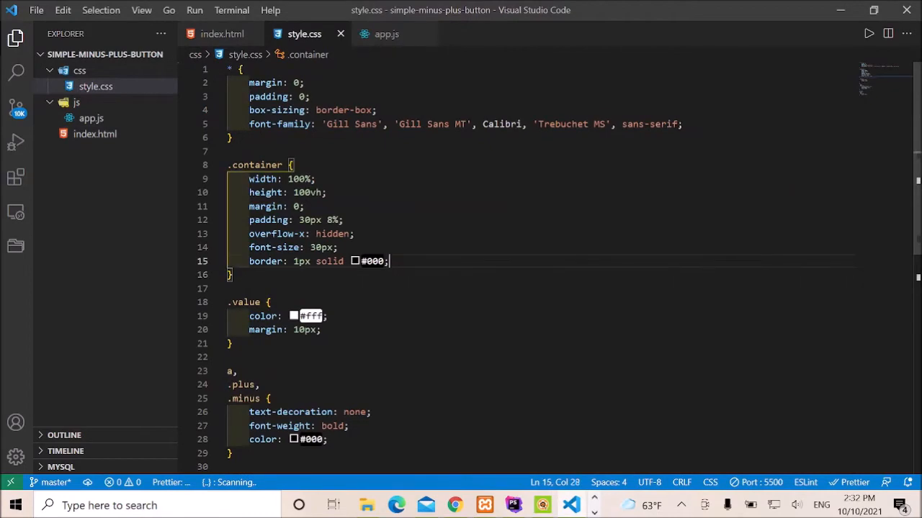
text(background: light;)
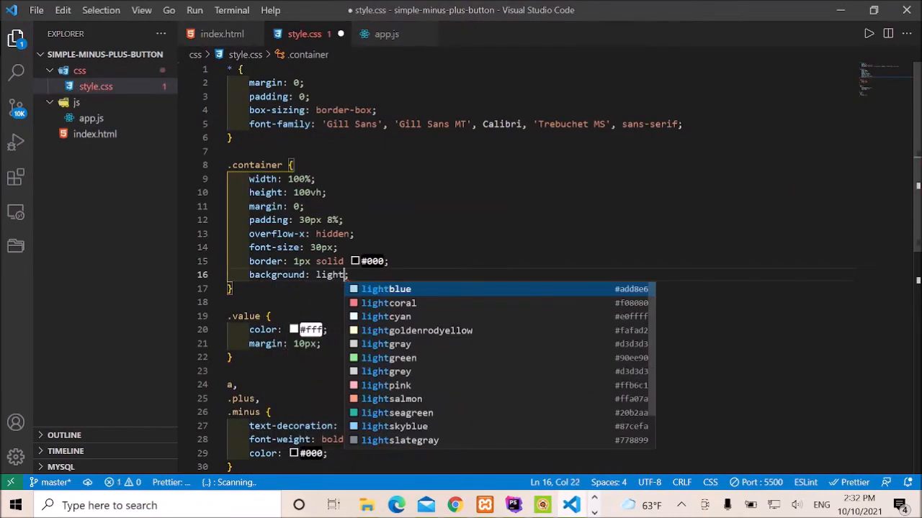
click(397, 413)
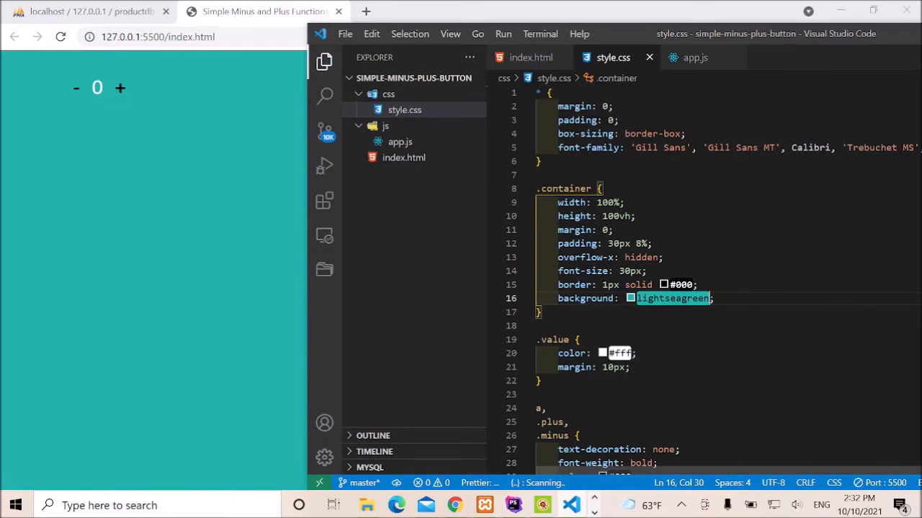
Step: Add id="plus" to the second link in index.html
click(531, 57)
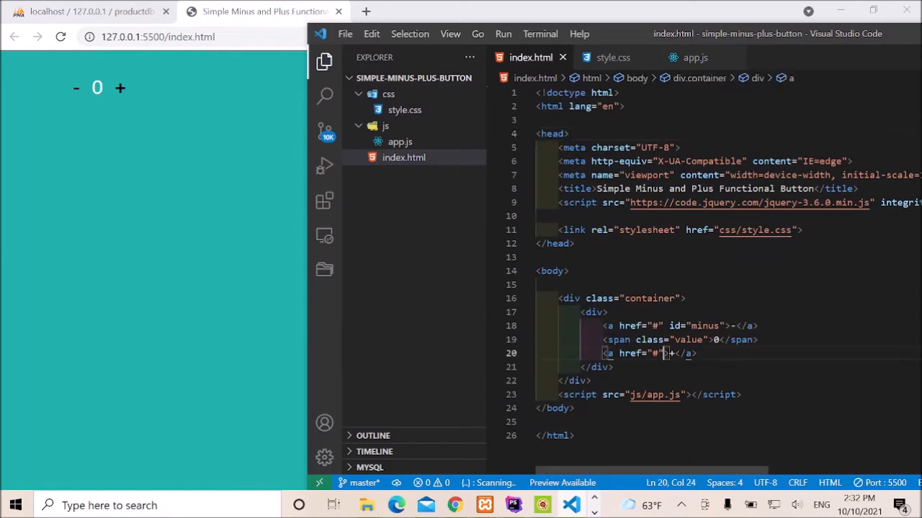
text(id=)
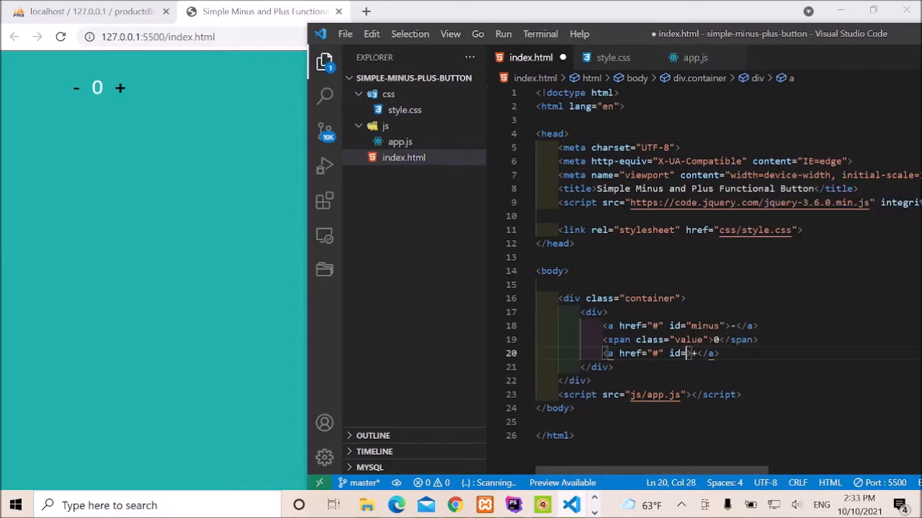
text(plus">)
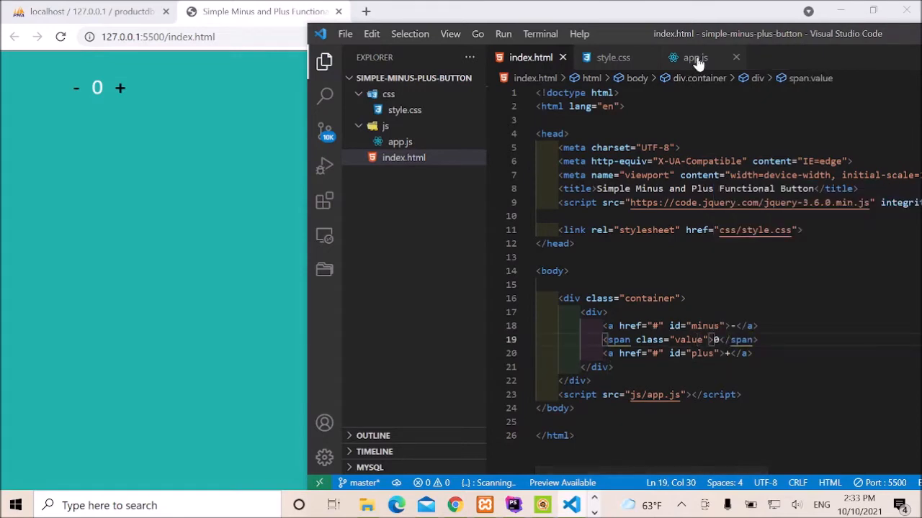
Step: Declare var value_Element = $('.value') in the ready handler, then add the increaseValue function
click(693, 57)
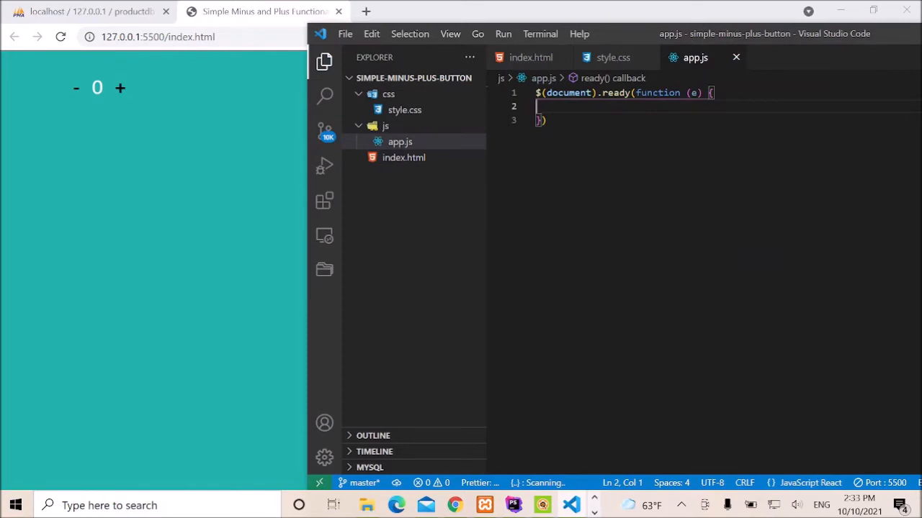
text(var)
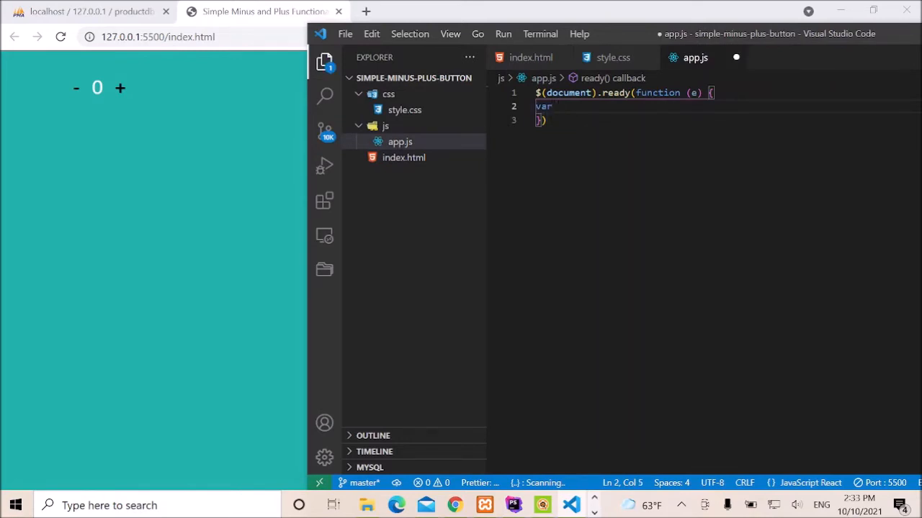
text(value)
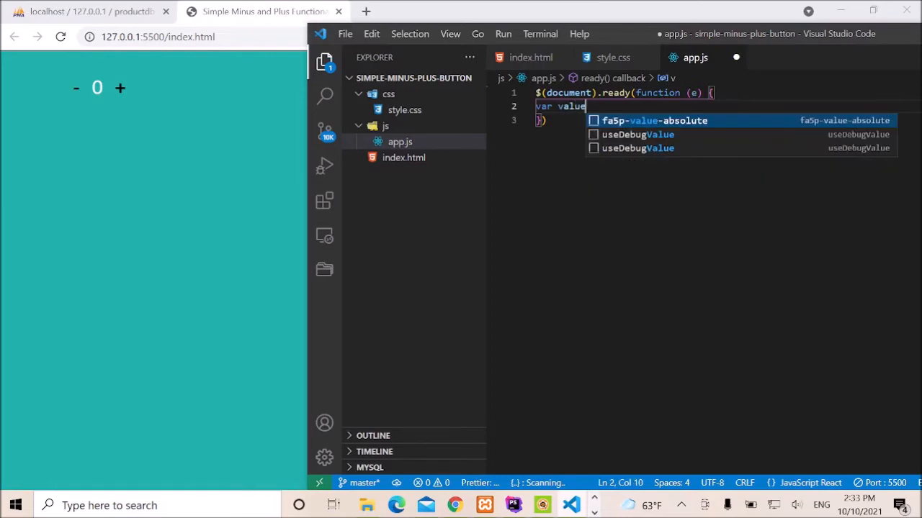
text(_Element)
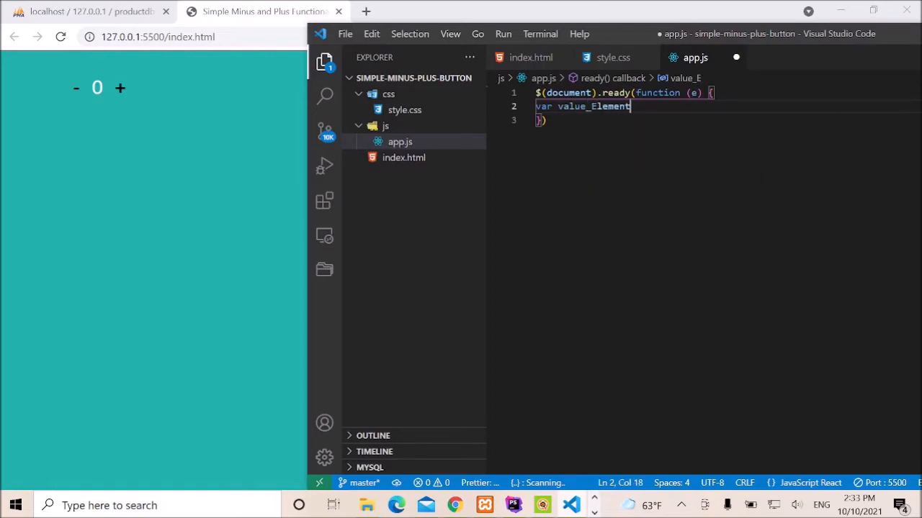
text(= $)
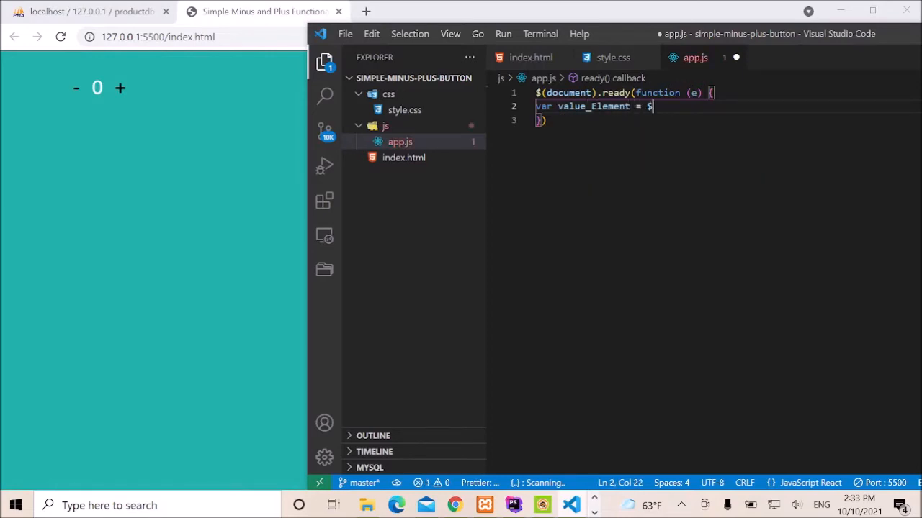
text((''))
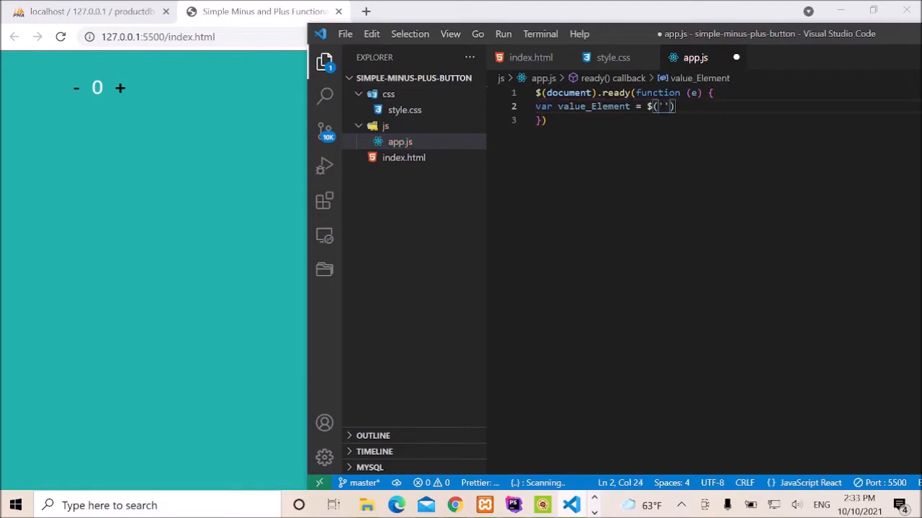
text(.value)
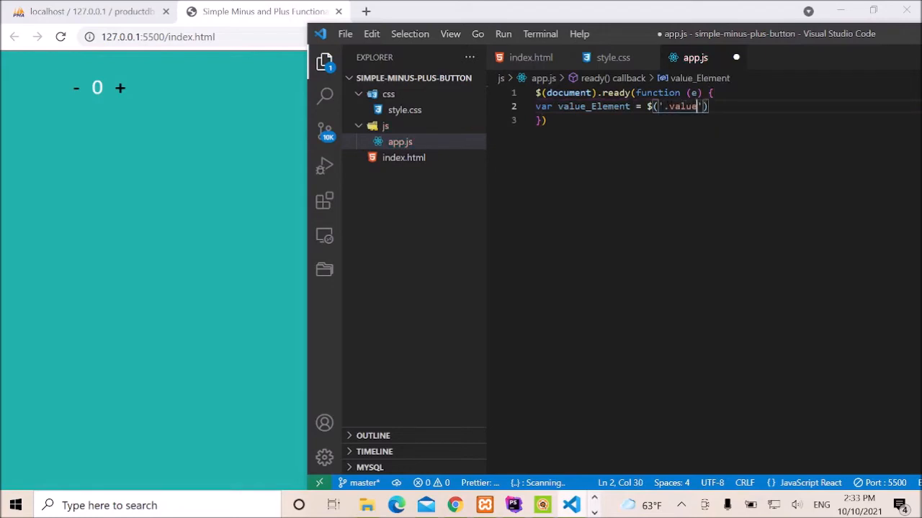
text(;)
key(Enter)
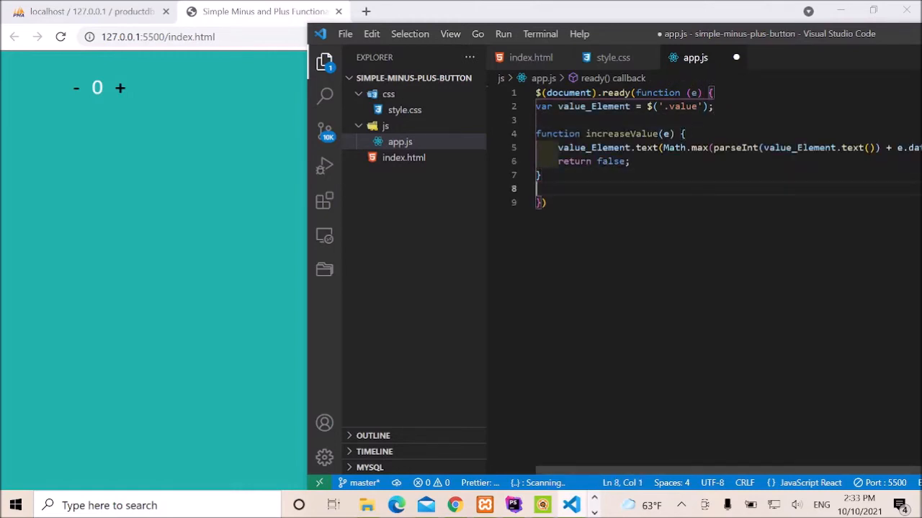
Step: Write $('#plus').bind('click', {increase: 1}, increaseValue) below the function
text($)
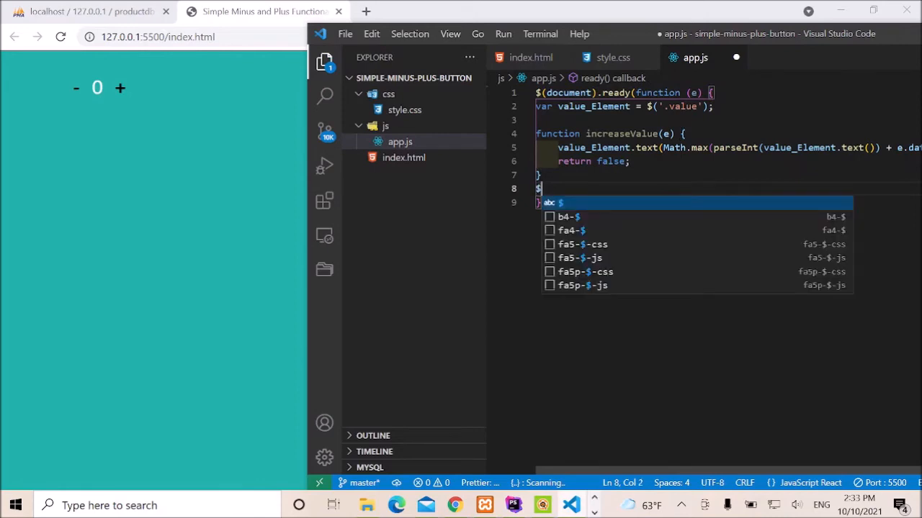
text(('#)
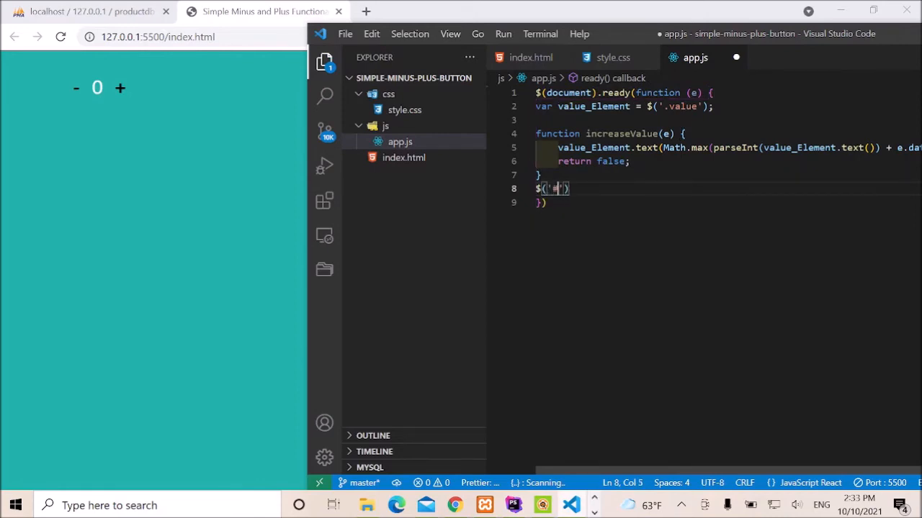
text(plus)
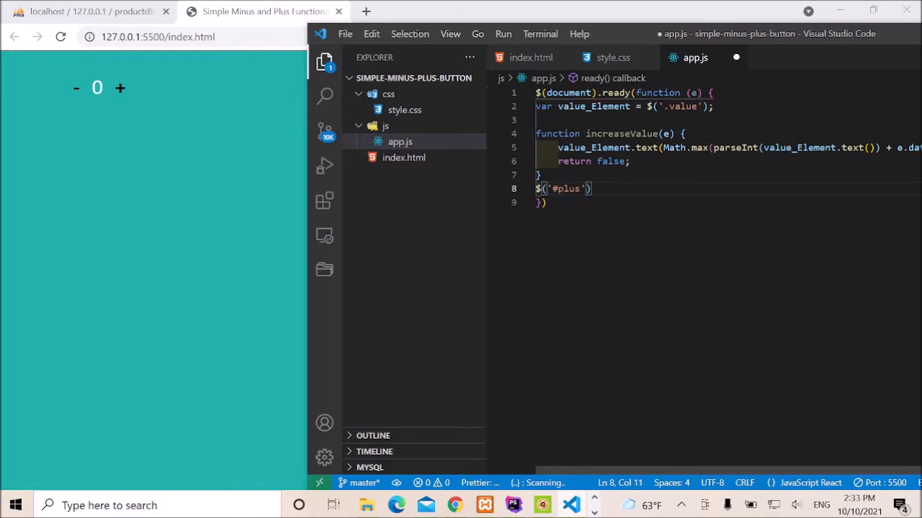
text(.bind()
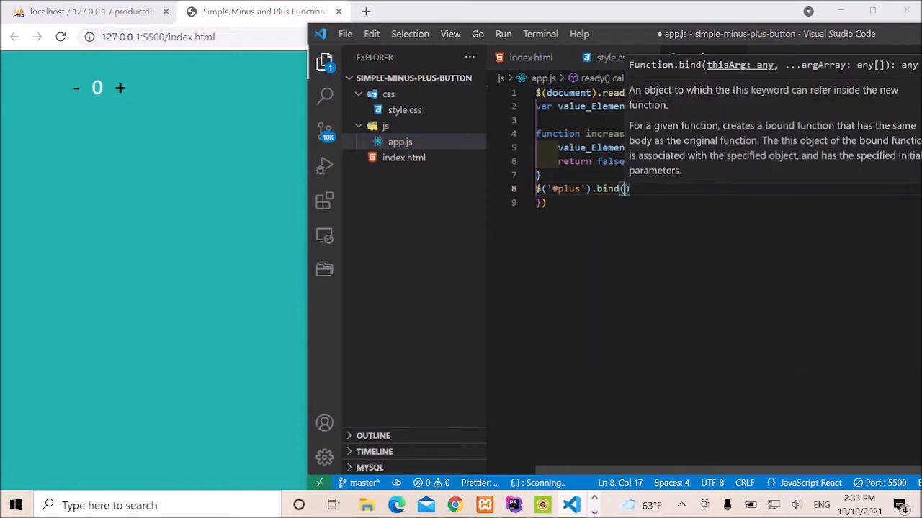
text('click')
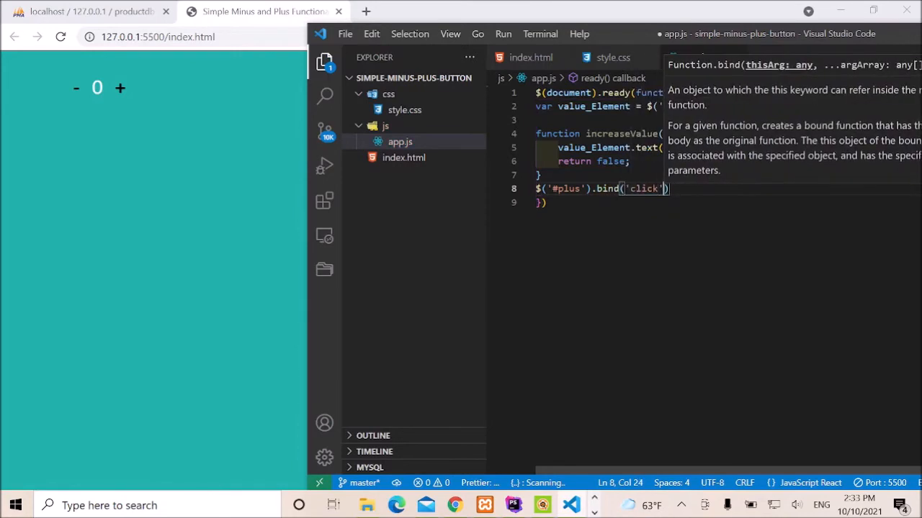
text(,{})
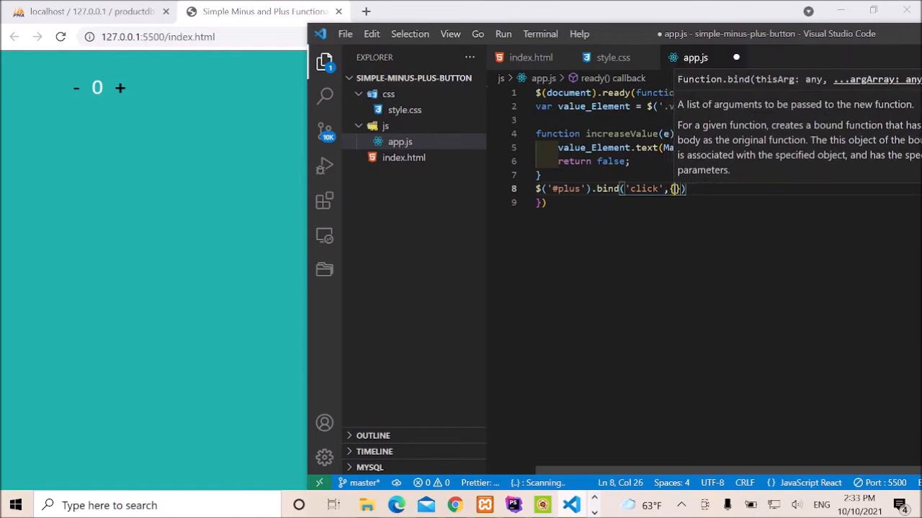
text(increase)
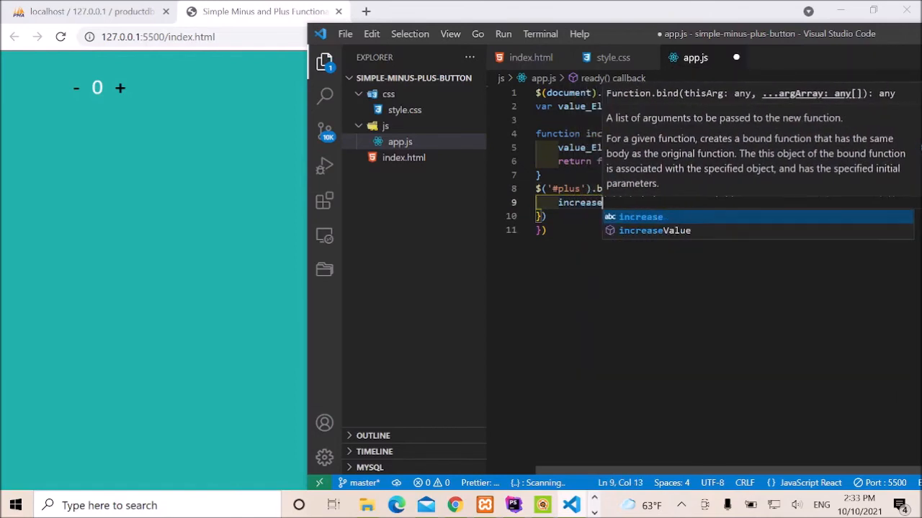
text(: 1)
click(724, 216)
text(, )
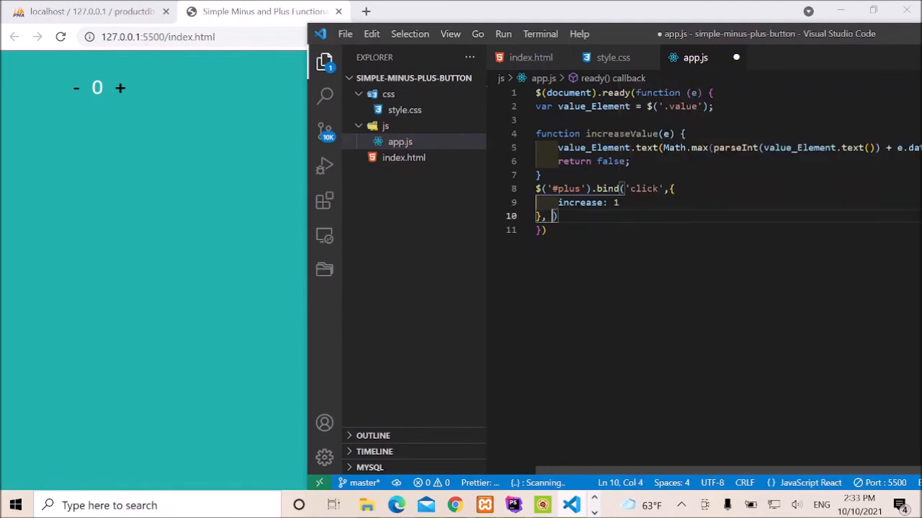
text(increaseValue)
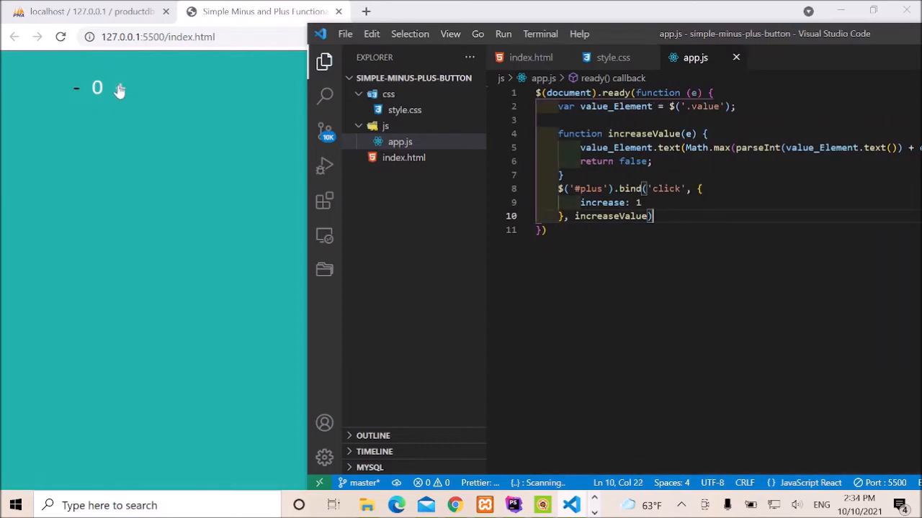
Step: Test the plus link, retarget the copied binding to #minus, and verify the id in index.html
click(120, 88)
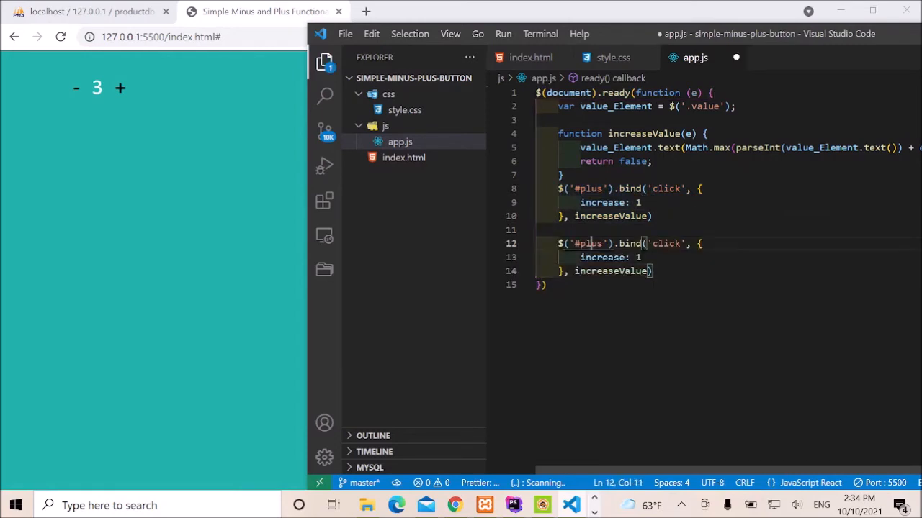
text(minus)
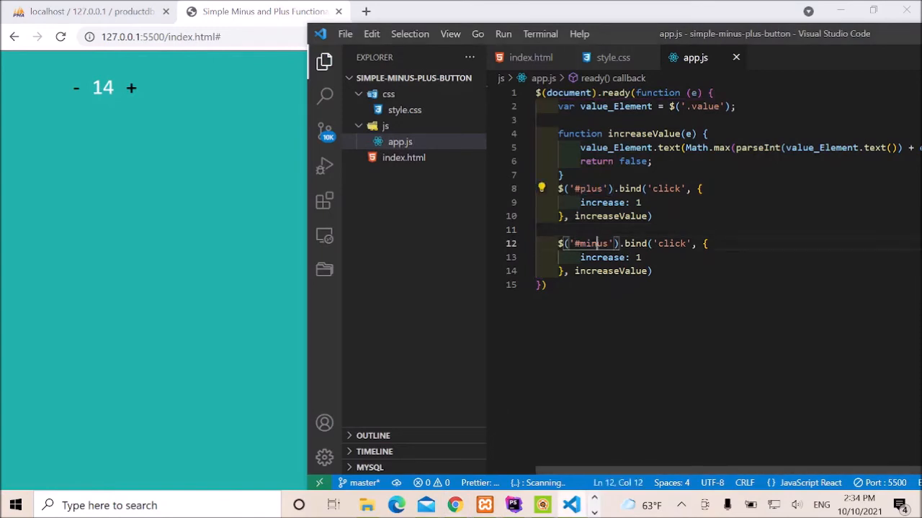
click(530, 57)
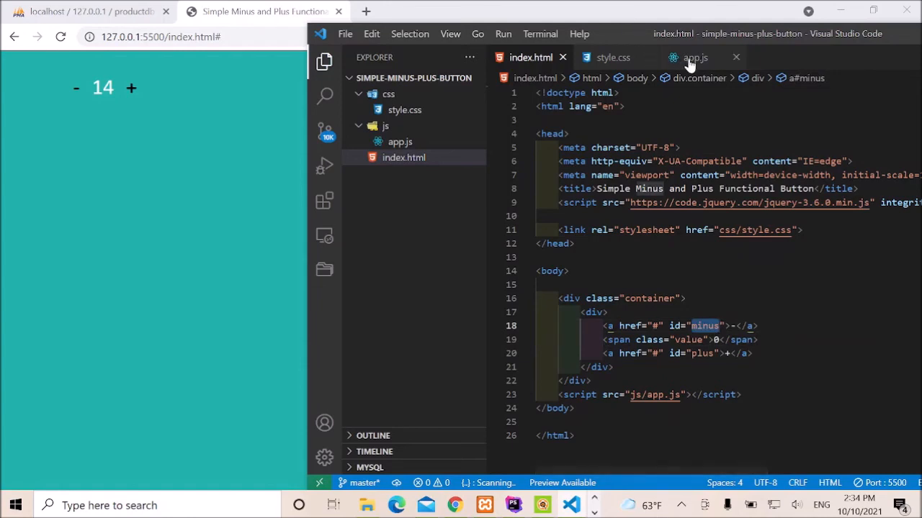
click(694, 57)
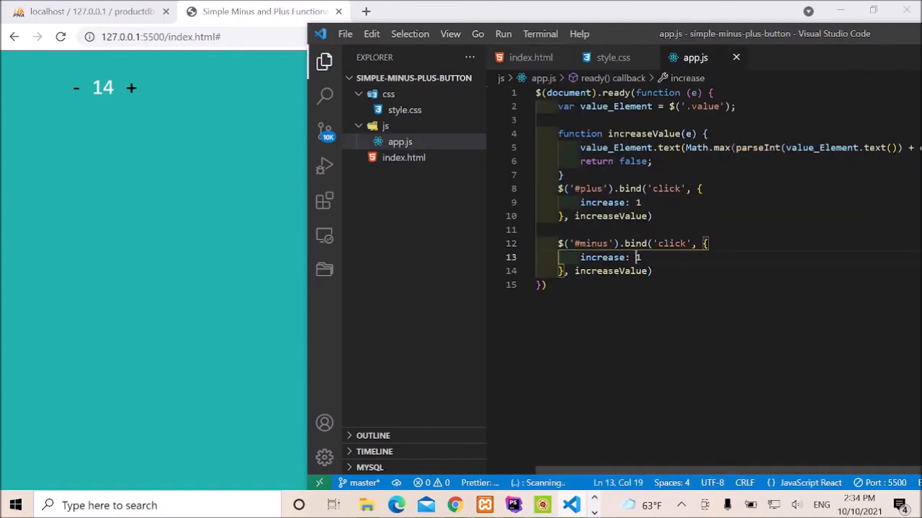